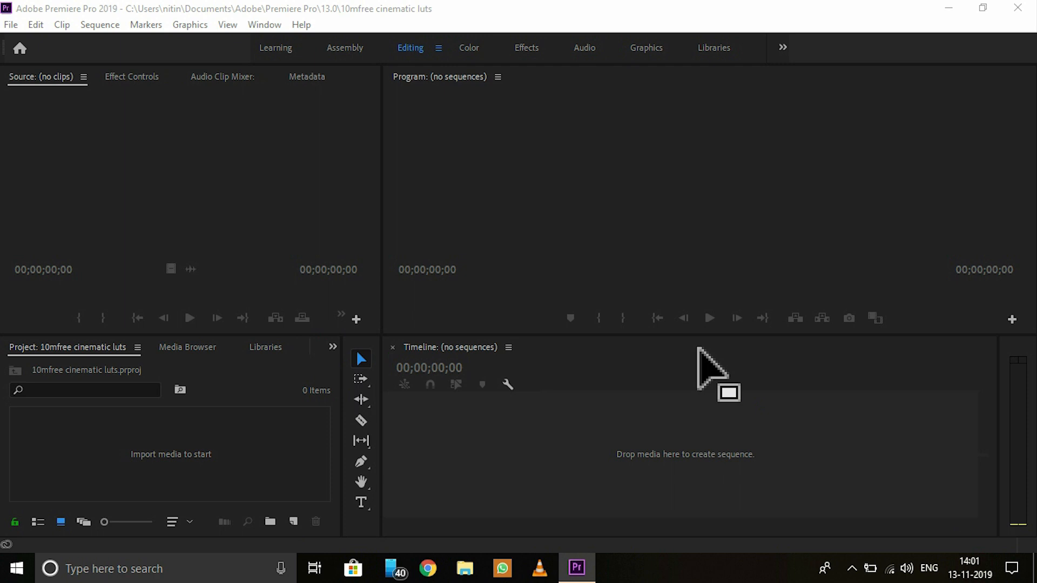
pyautogui.moveTo(579, 350)
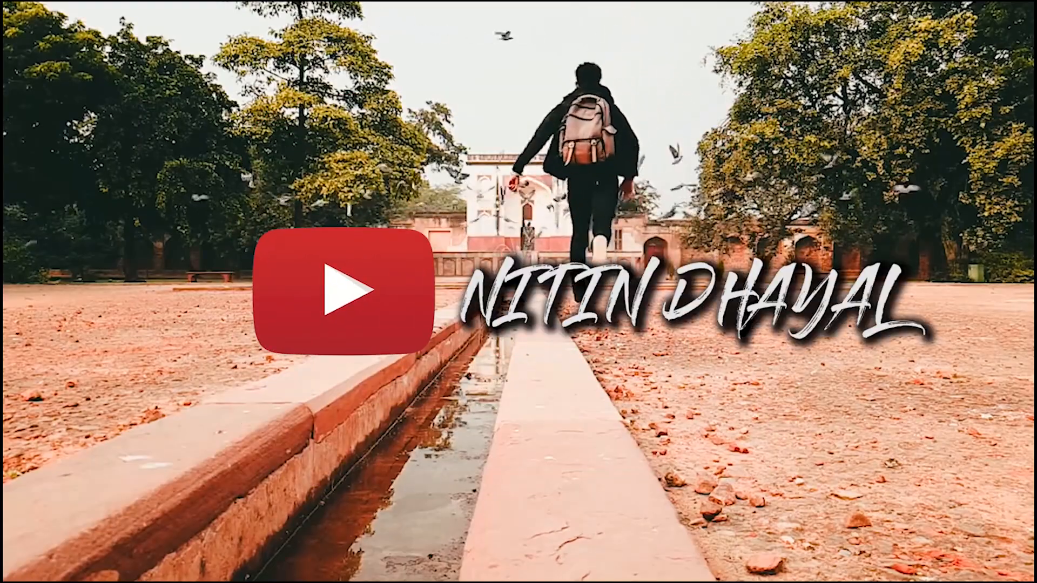
# Step: Minimize Premiere Pro so the desktop with the 'titles' archive is visible
pyautogui.click(572, 567)
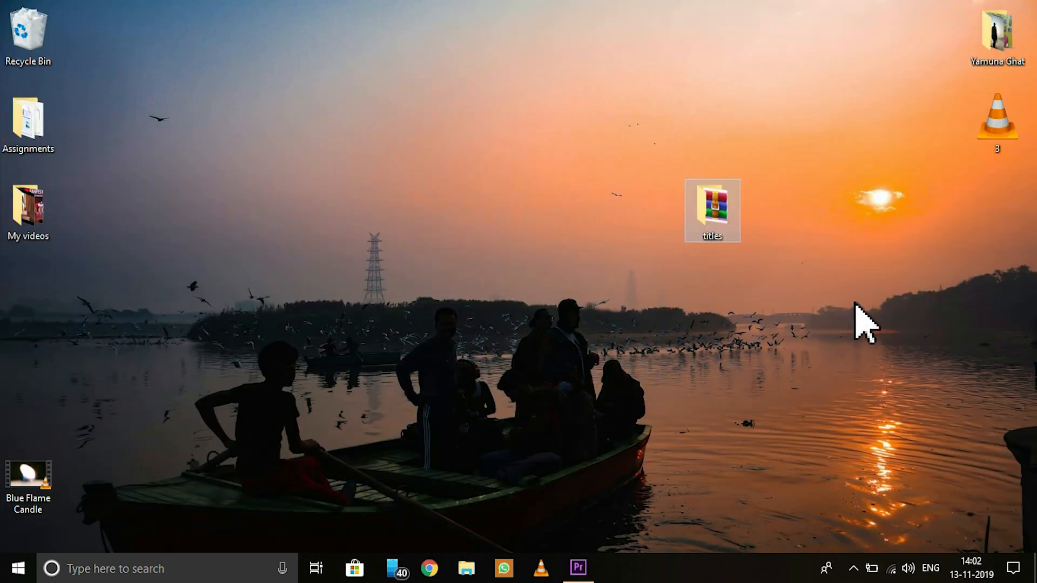
# Step: View the ten .mogrt files in the desktop titles folder, then return to Premiere Pro
pyautogui.doubleClick(712, 211)
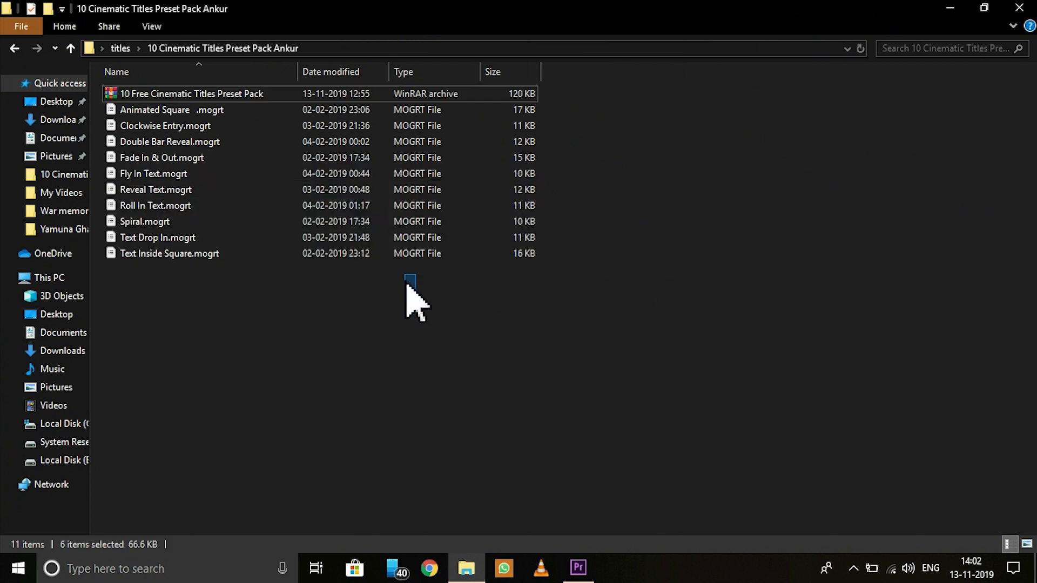
pyautogui.click(417, 311)
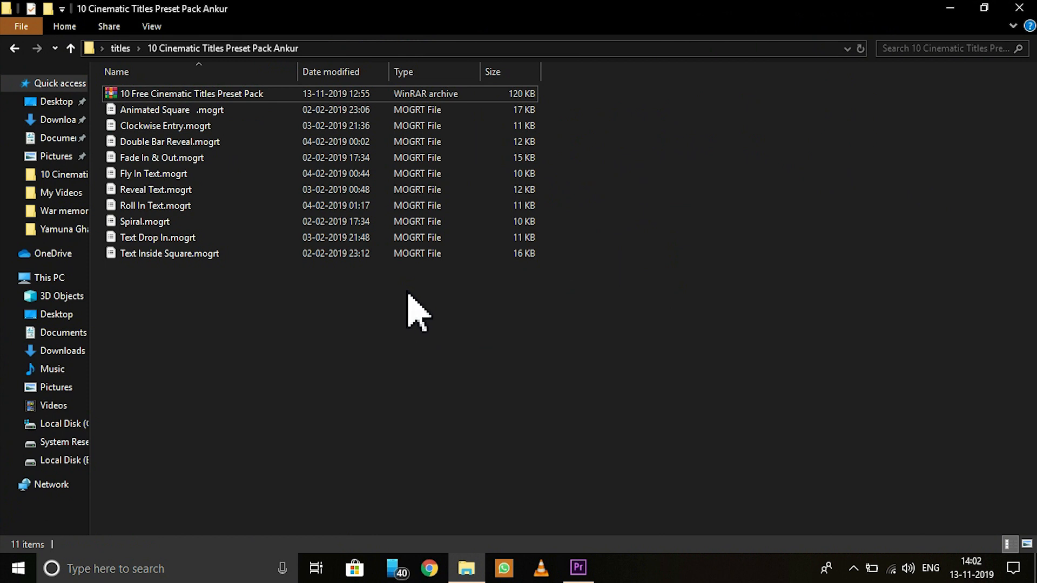
pyautogui.click(577, 568)
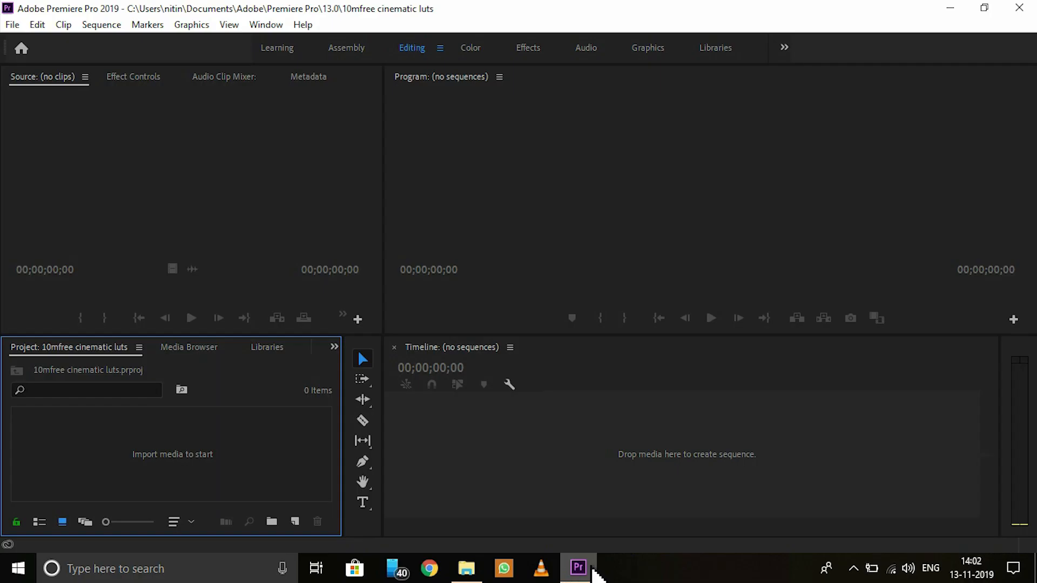
pyautogui.moveTo(454, 252)
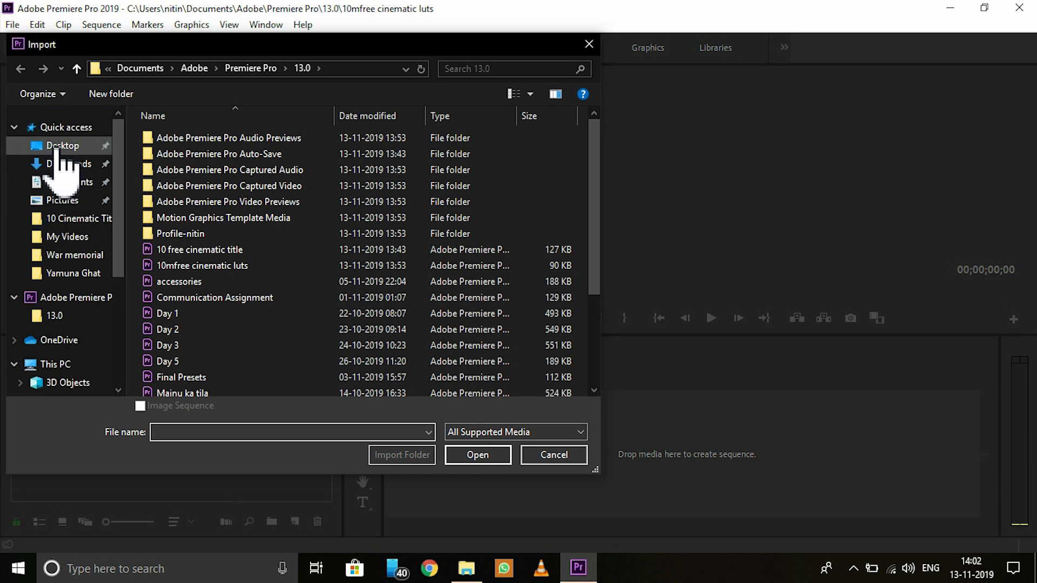
# Step: Import Blue Flame Candle from the Desktop into the project
pyautogui.click(63, 146)
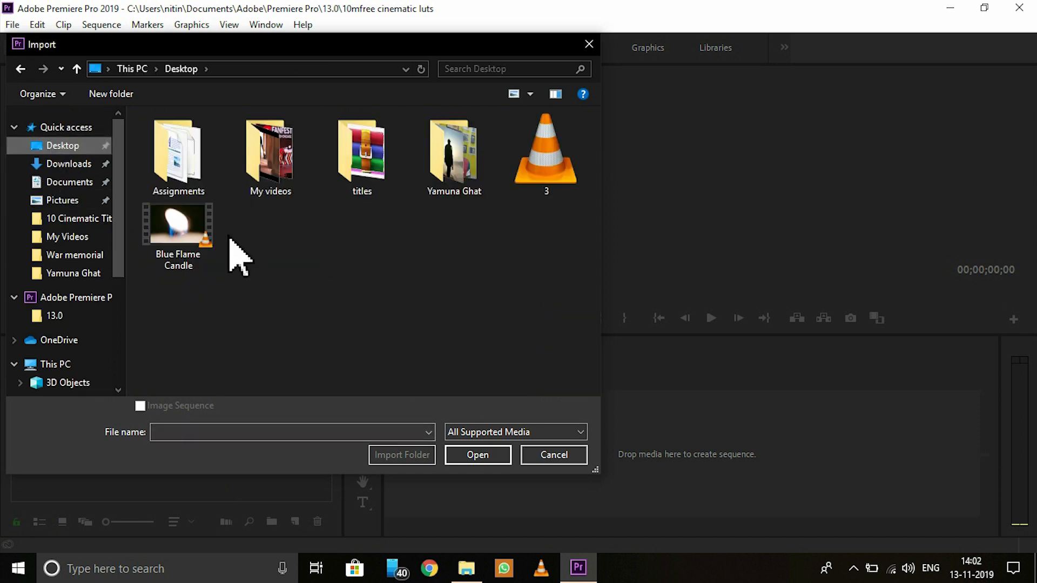
pyautogui.click(177, 224)
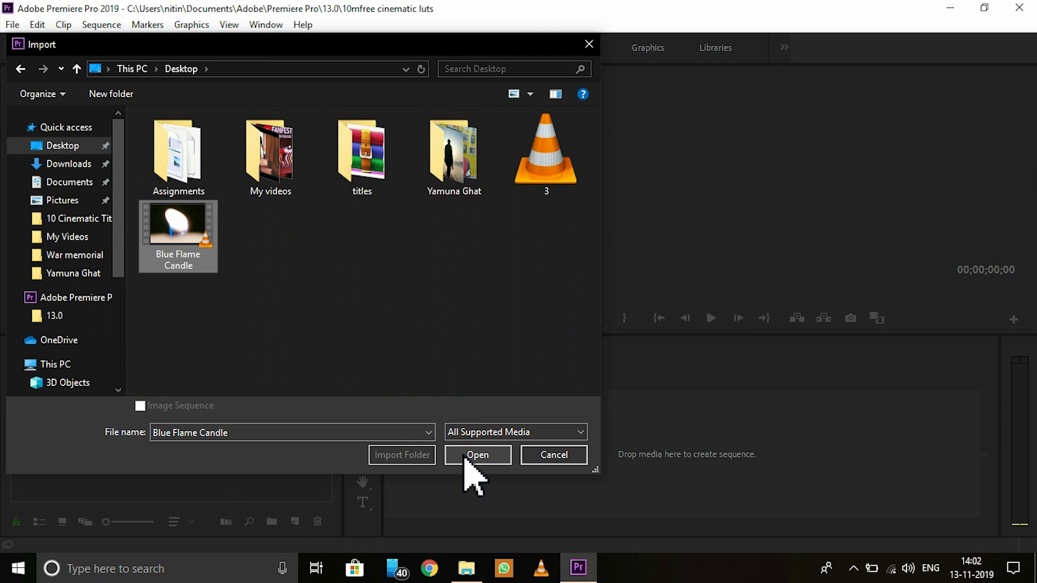
pyautogui.click(476, 455)
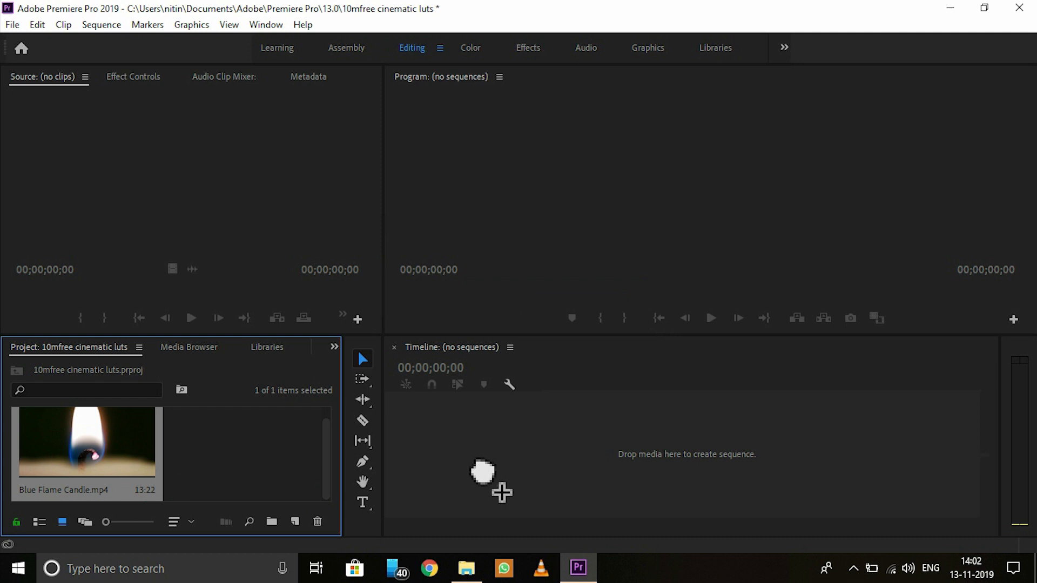
# Step: Drop Blue Flame Candle.mp4 onto the timeline to make a sequence and show Essential Graphics
pyautogui.moveTo(86, 442); pyautogui.dragTo(661, 441)
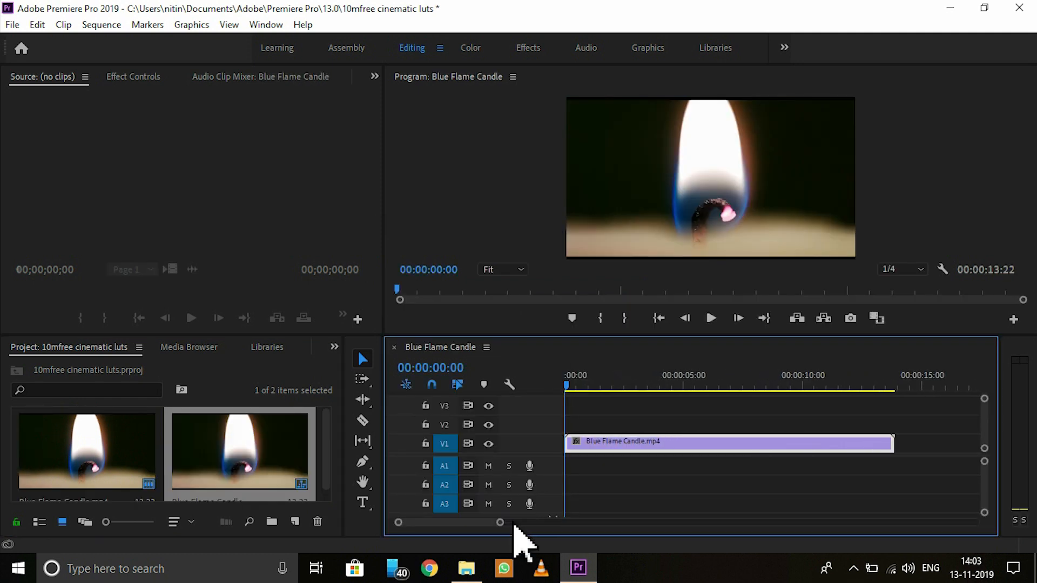
pyautogui.click(266, 25)
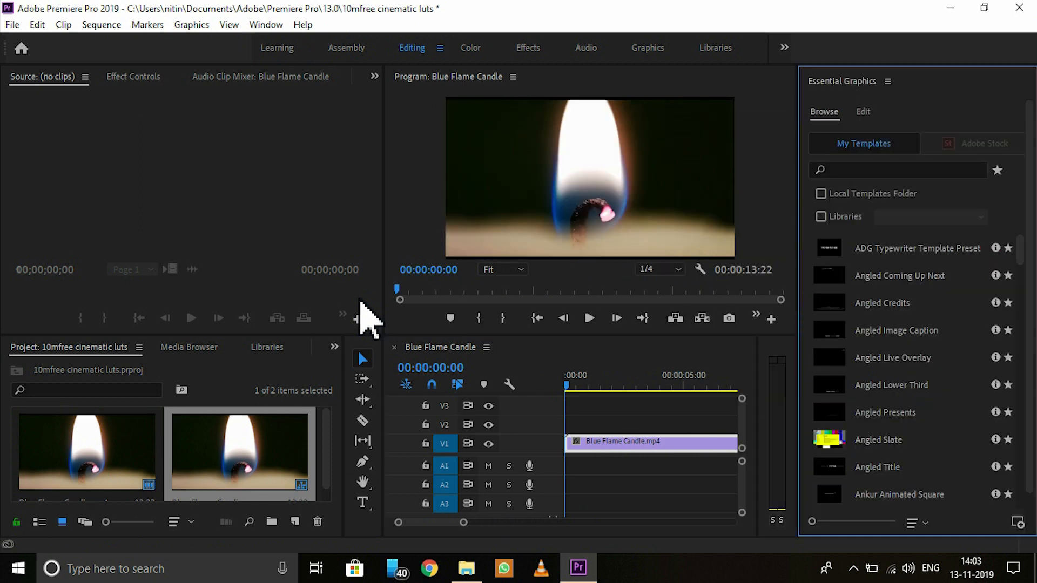
# Step: Widen the program monitor and timeline area, then switch to the title pack folder
pyautogui.moveTo(374, 318); pyautogui.dragTo(298, 317)
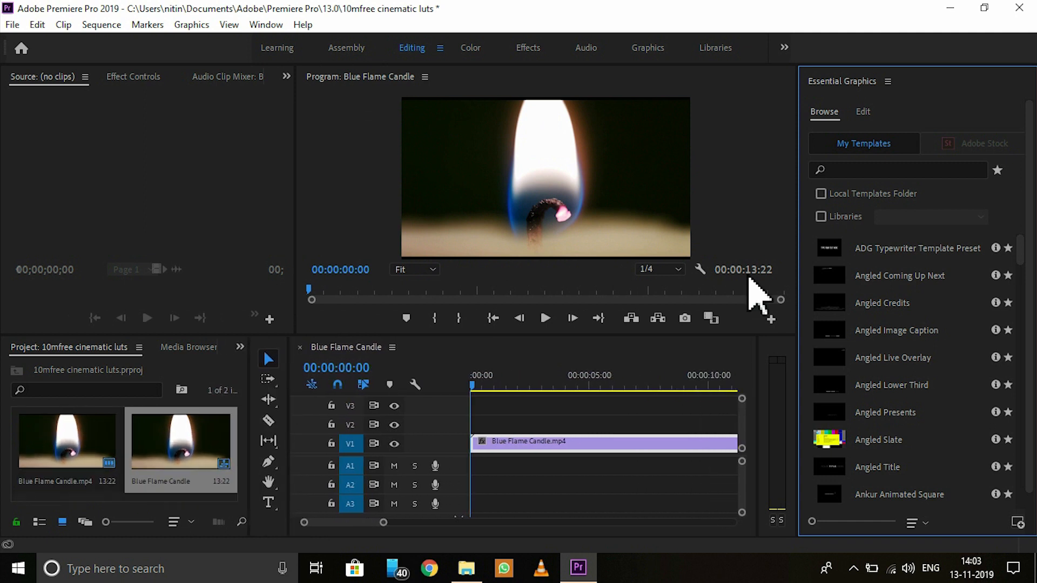
pyautogui.moveTo(1019, 265)
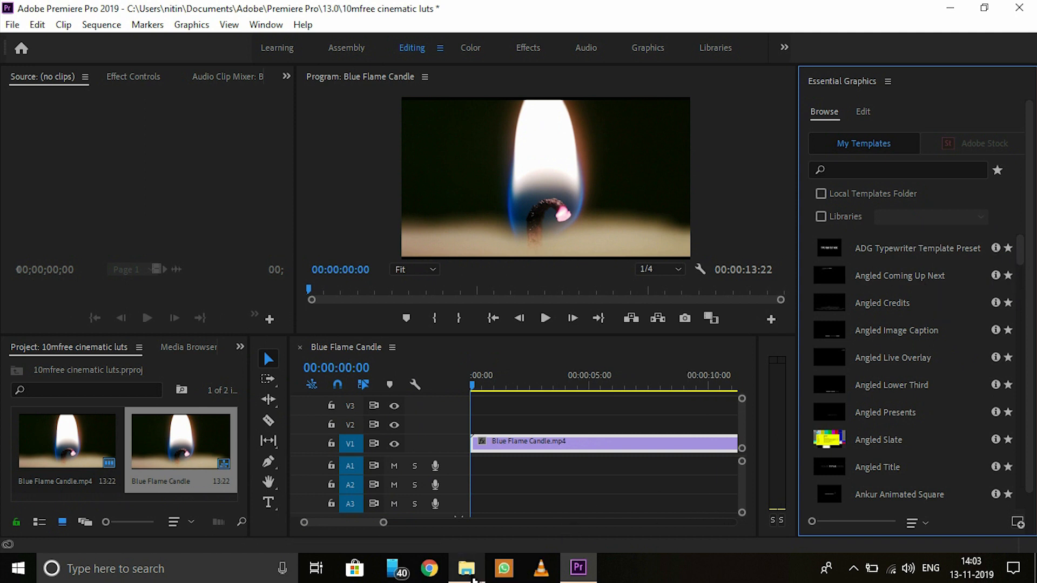
pyautogui.click(466, 569)
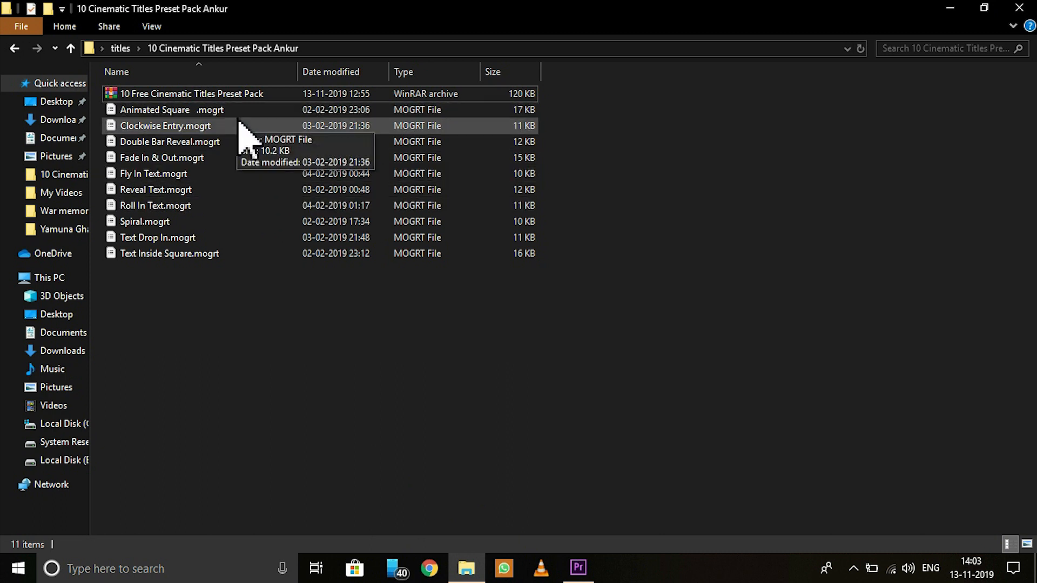
# Step: Add a .mogrt from the Ankur pack to Essential Graphics, overwriting the existing copy
pyautogui.click(154, 111)
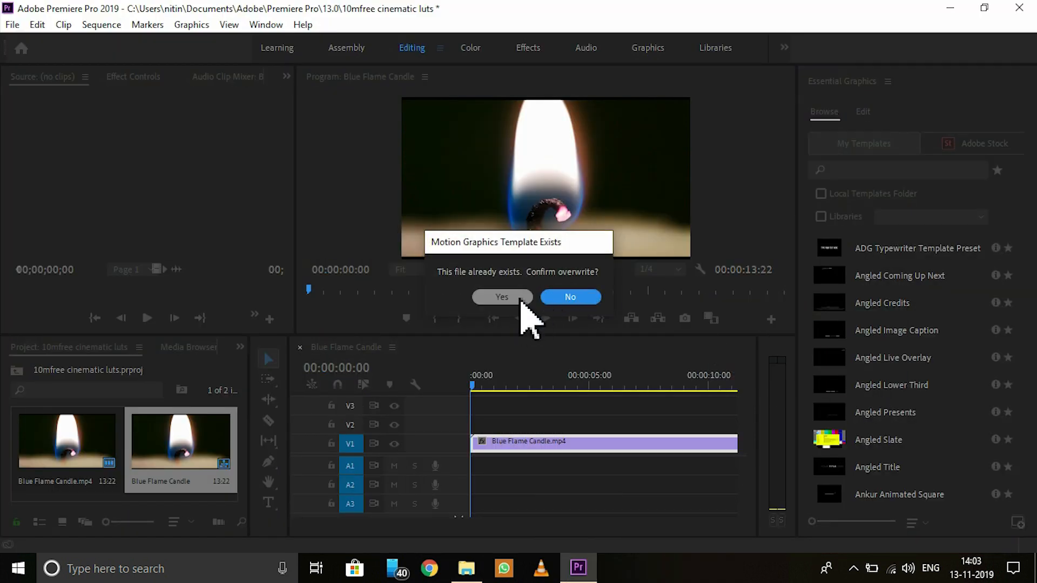
pyautogui.click(501, 296)
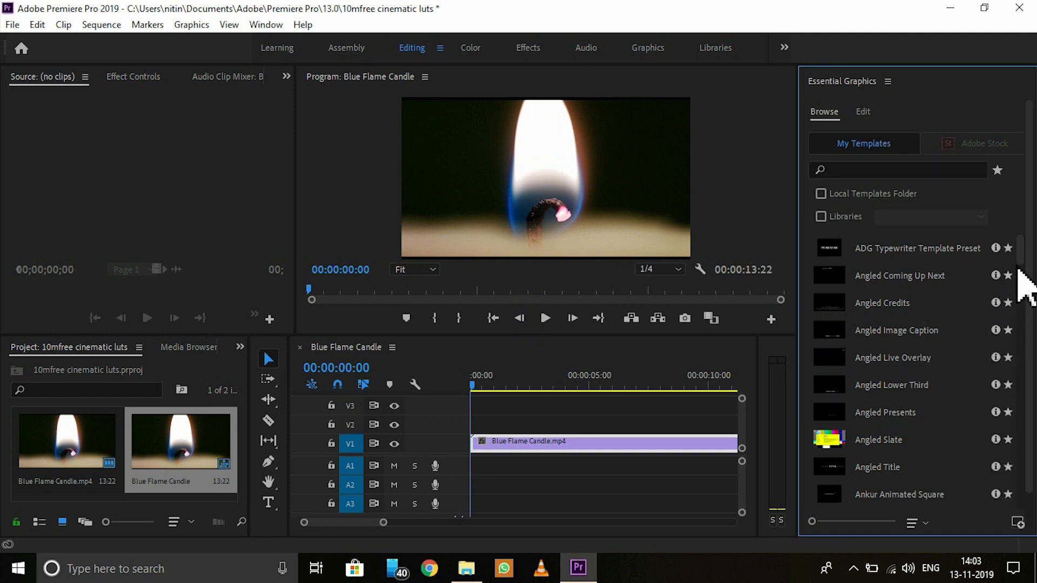
# Step: Scroll through the Essential Graphics Browse list of ADG, Angled and Ankur templates
pyautogui.scroll(-3)
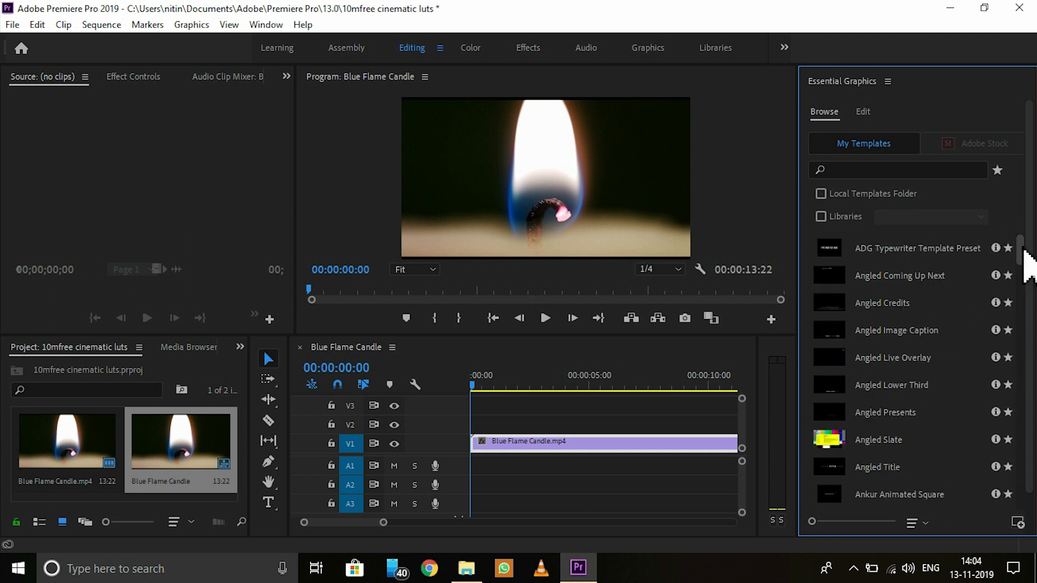
pyautogui.moveTo(998, 453)
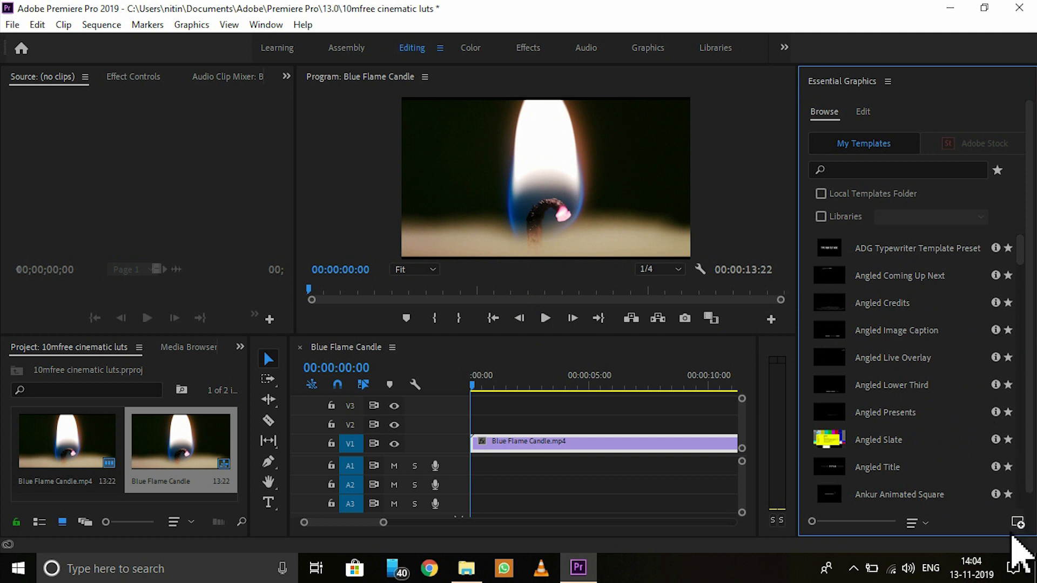
pyautogui.moveTo(1019, 529)
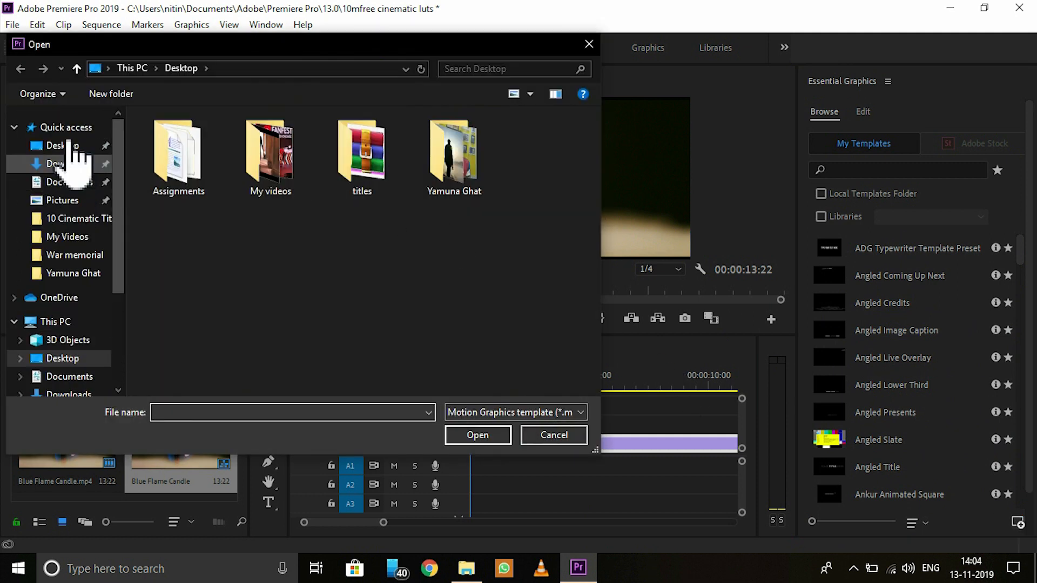
# Step: Install Animated Square .mogrt from Desktop > titles, replacing the existing template
pyautogui.click(362, 155)
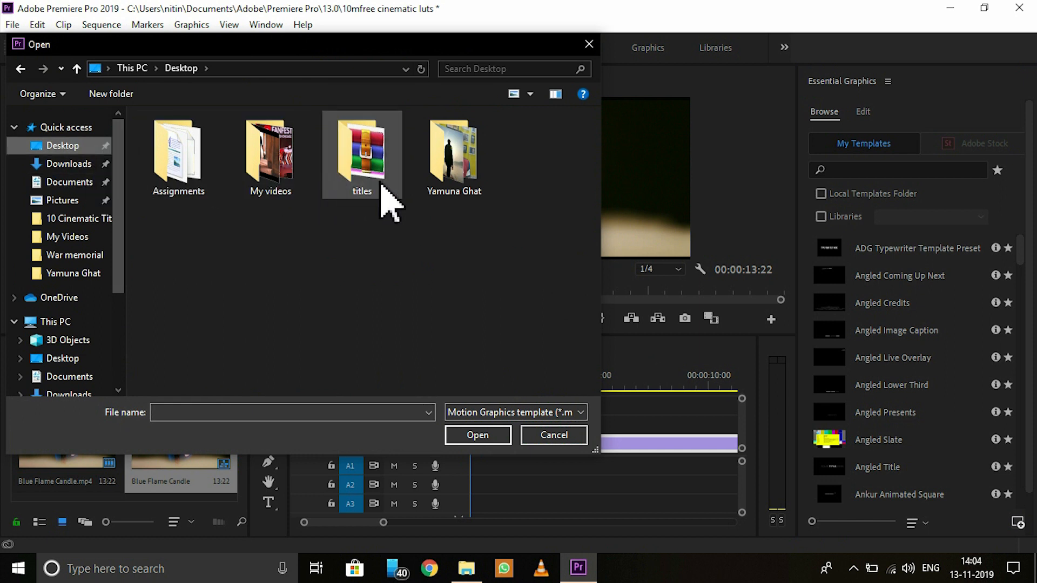
pyautogui.doubleClick(361, 152)
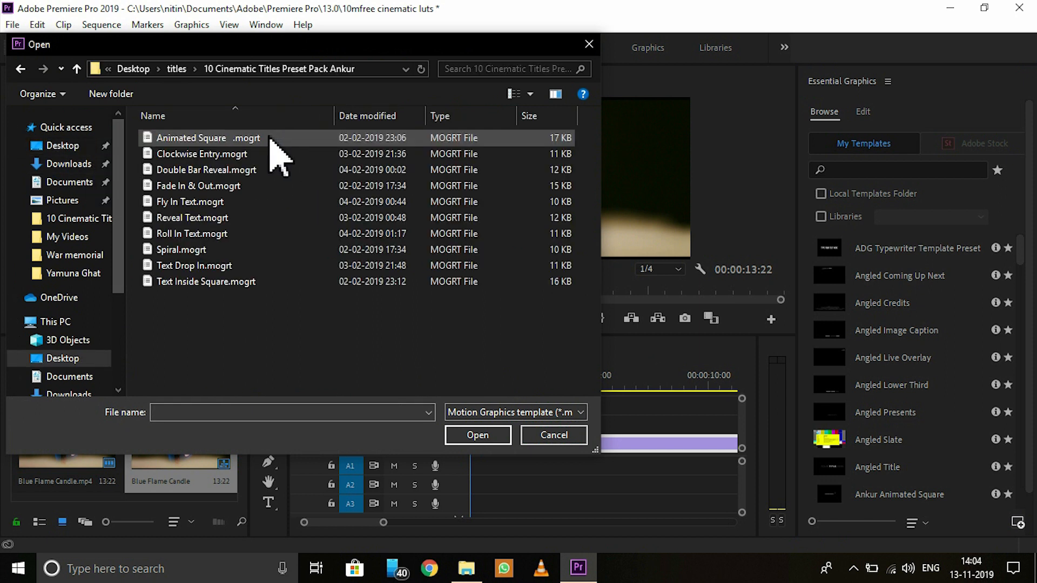
pyautogui.click(193, 137)
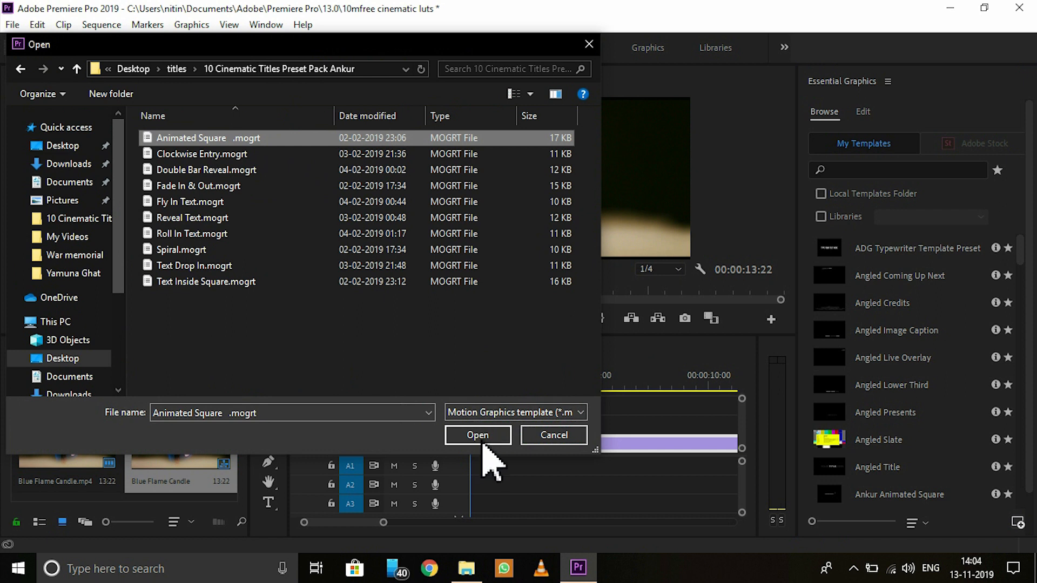
pyautogui.click(476, 435)
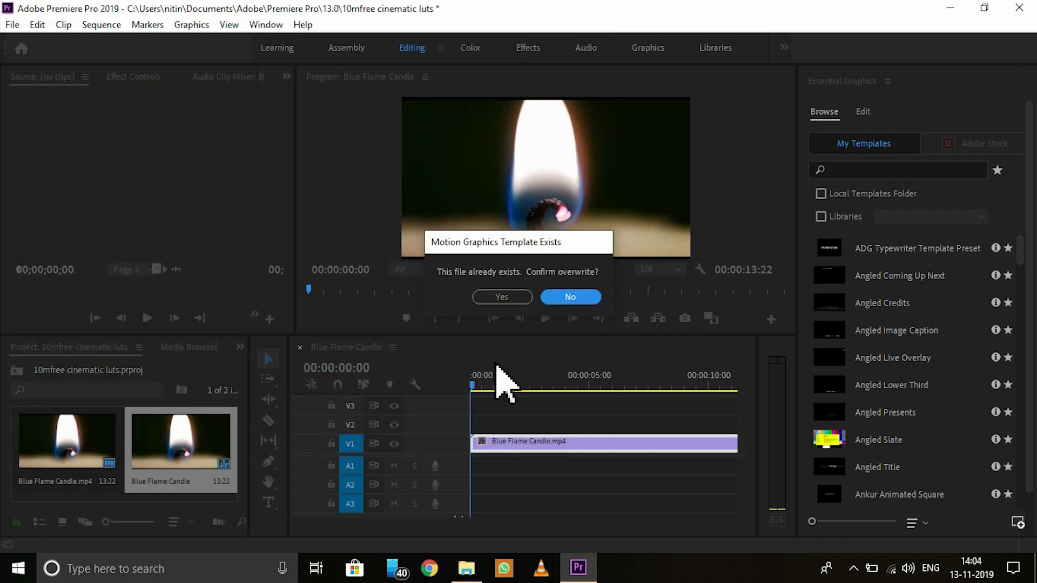
pyautogui.click(570, 296)
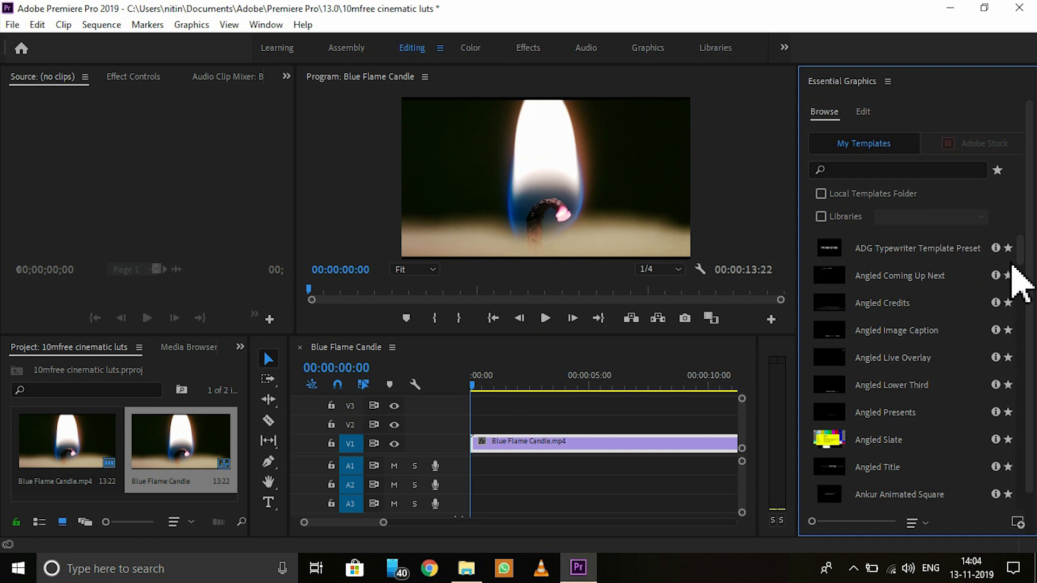
pyautogui.moveTo(1021, 264)
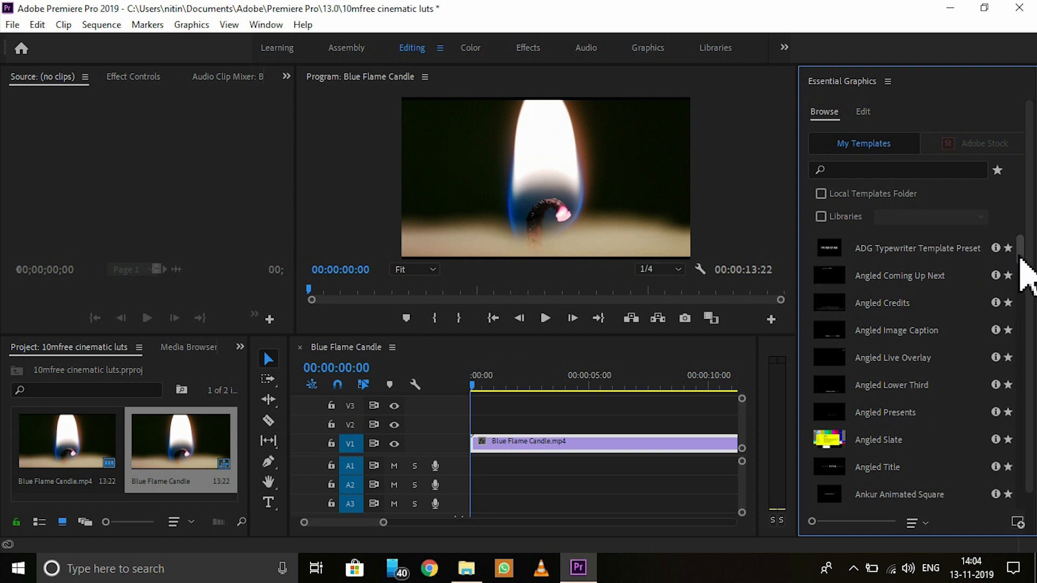
# Step: Scroll the template list to reach Ankur Animated Square for placing on V2
pyautogui.scroll(-3)
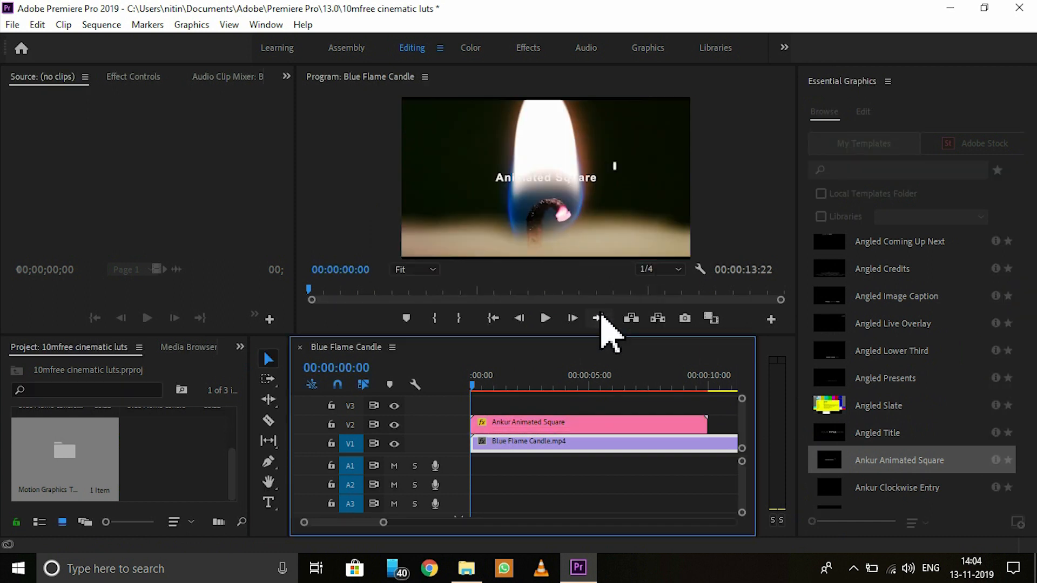
pyautogui.moveTo(598, 319)
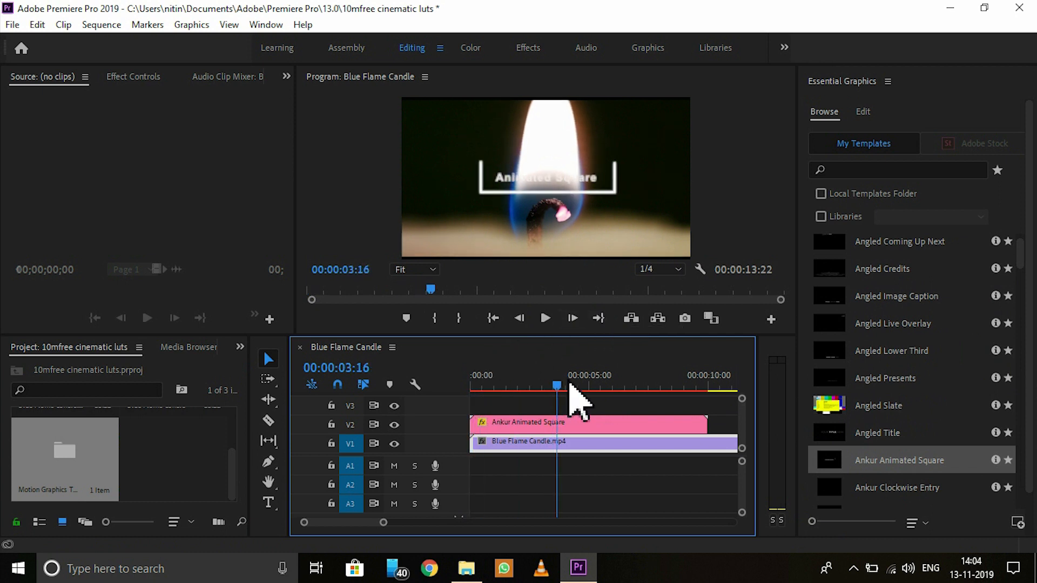
pyautogui.moveTo(555, 385); pyautogui.dragTo(602, 384)
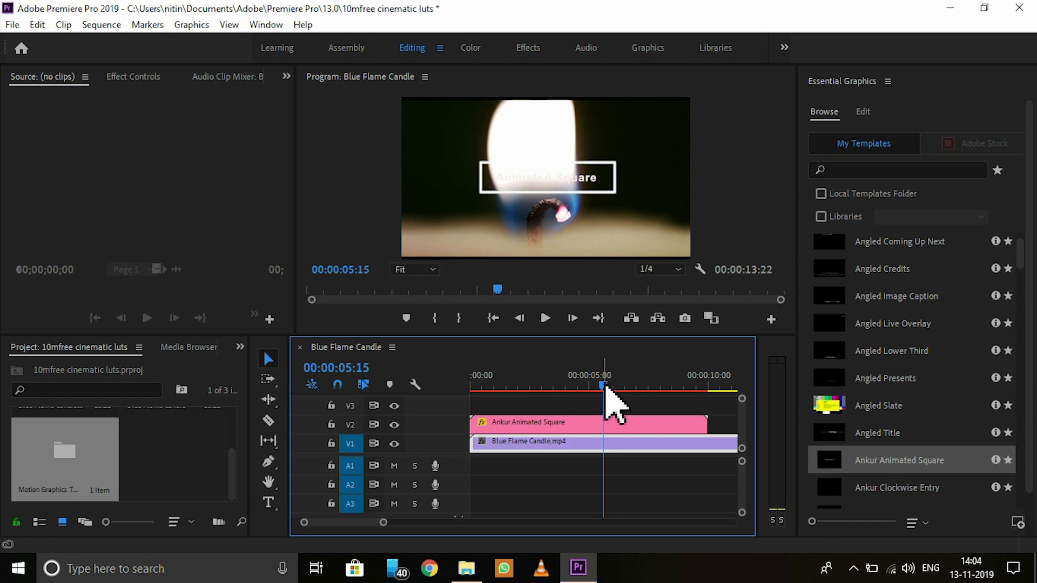
pyautogui.moveTo(602, 384); pyautogui.dragTo(622, 384)
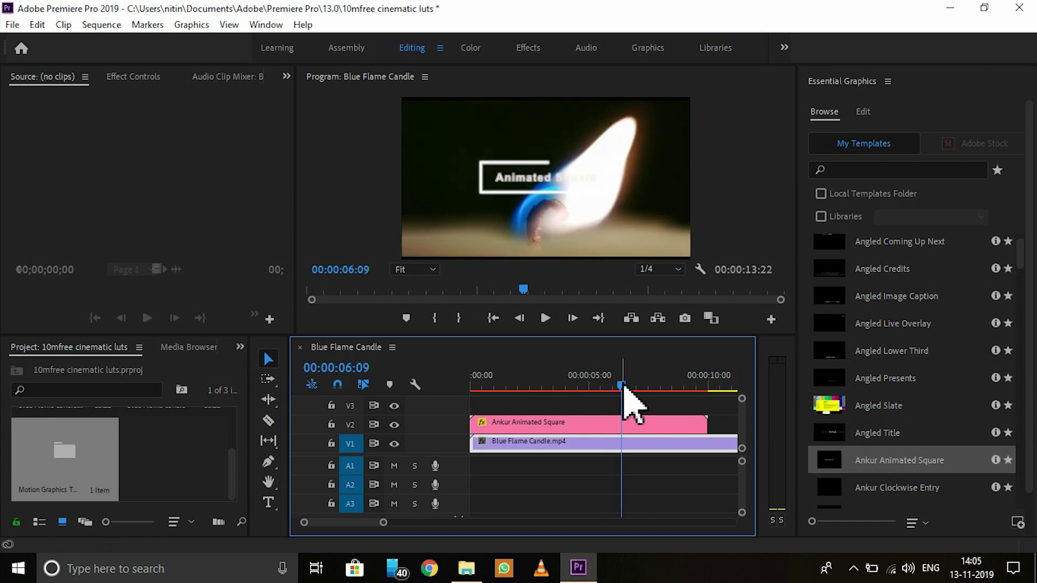